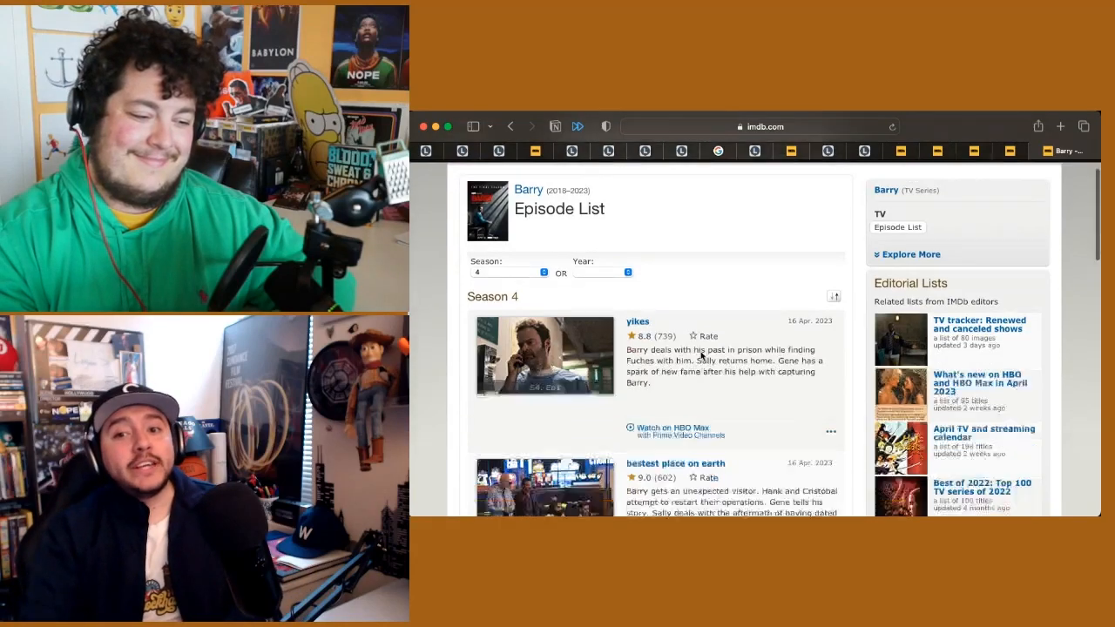
# Step: Scroll through the Barry season 4 episode list down to the 'yikes' episode
pyautogui.scroll(-3)
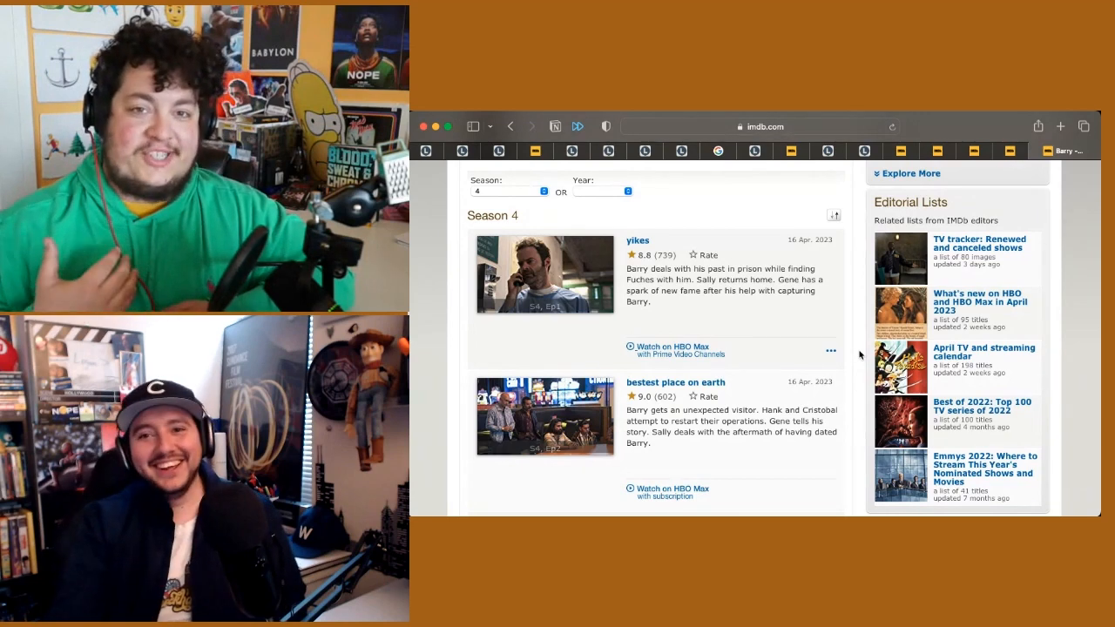
pyautogui.scroll(-3)
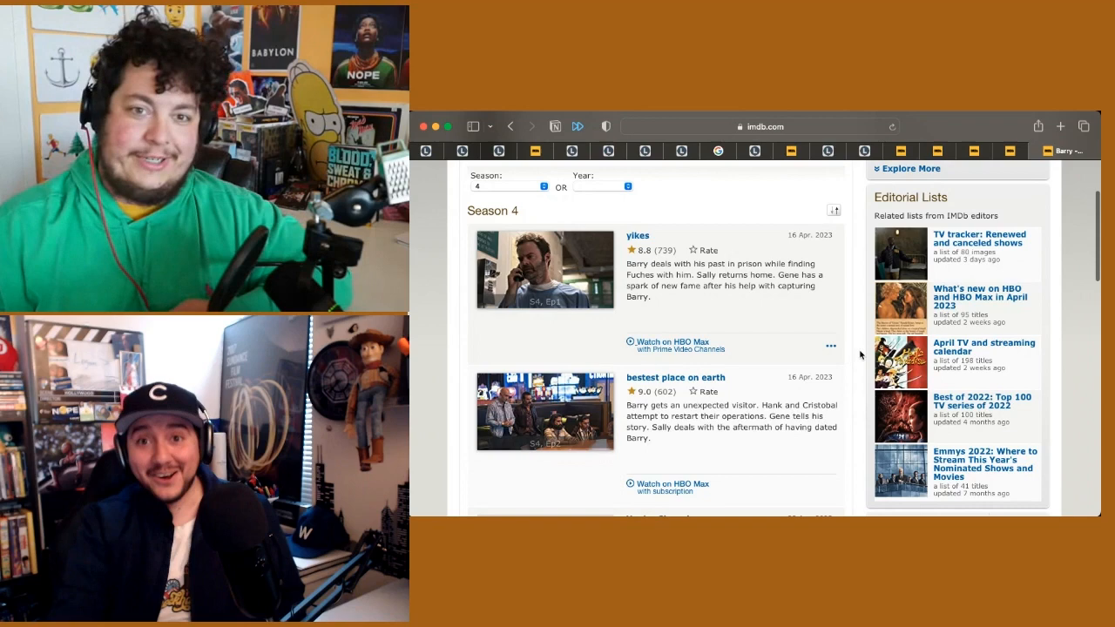
pyautogui.scroll(-3)
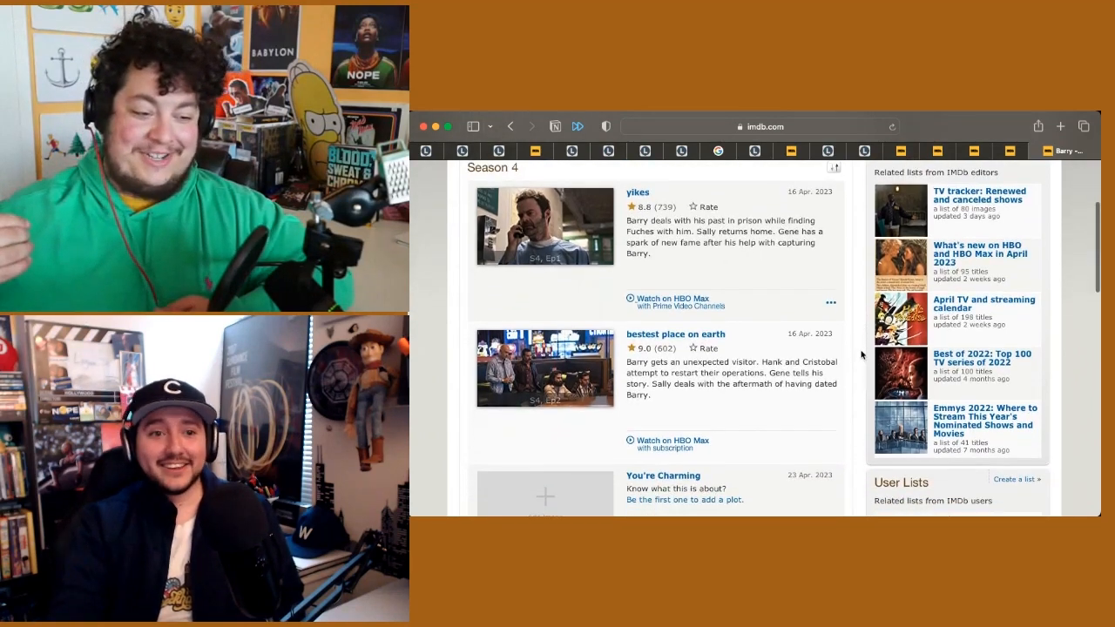
pyautogui.scroll(-3)
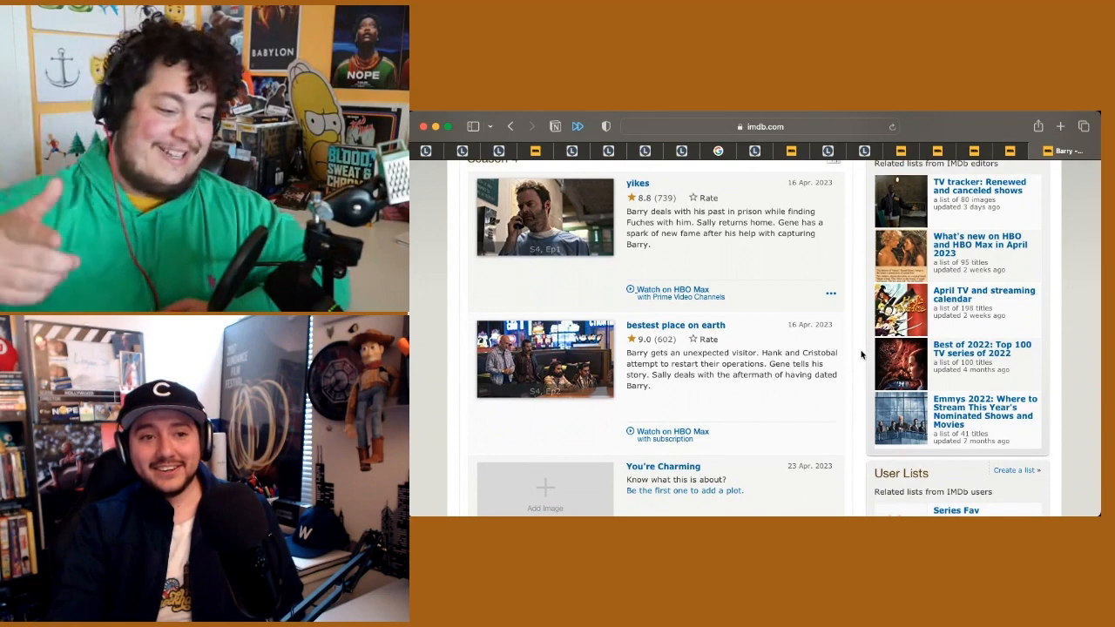
pyautogui.scroll(-3)
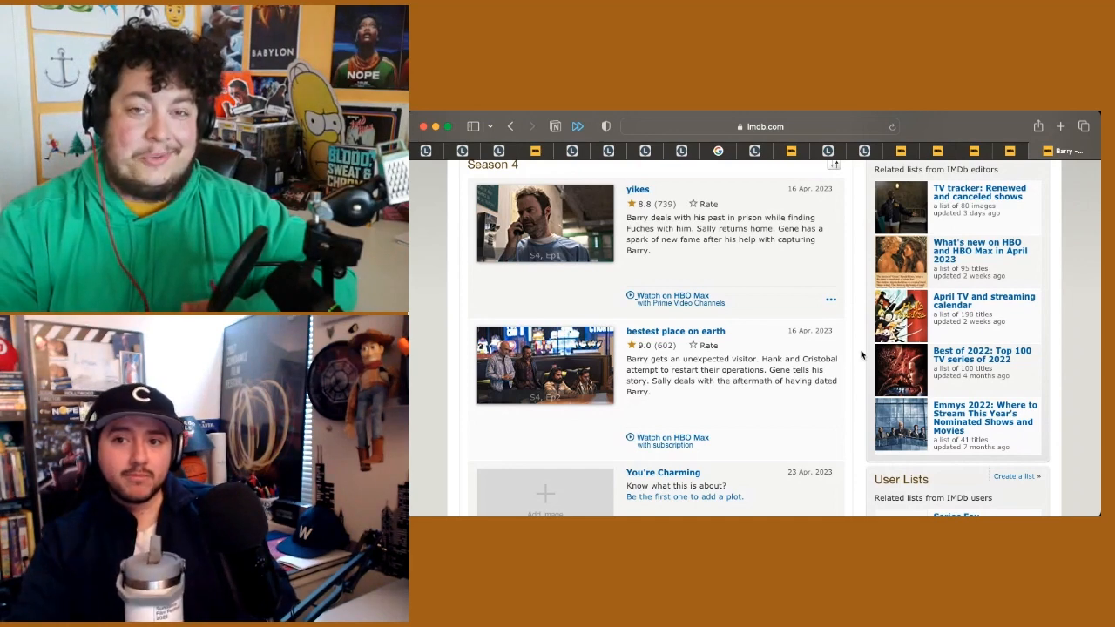
pyautogui.scroll(-3)
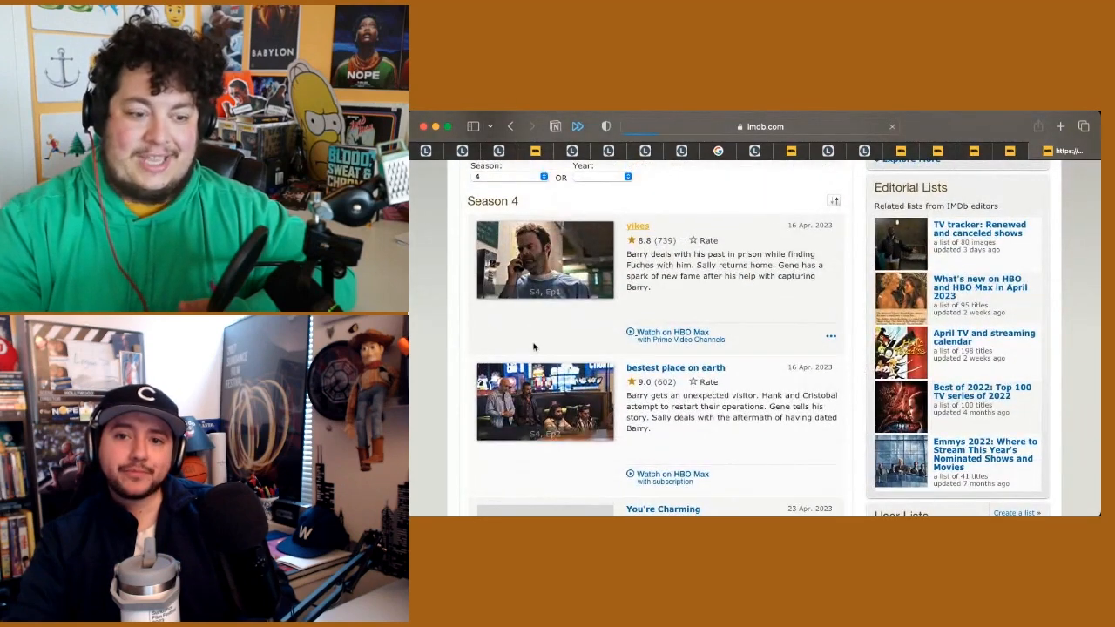
# Step: View the 'yikes' episode page with its 8.8 rating, director, writers and stars
pyautogui.click(638, 227)
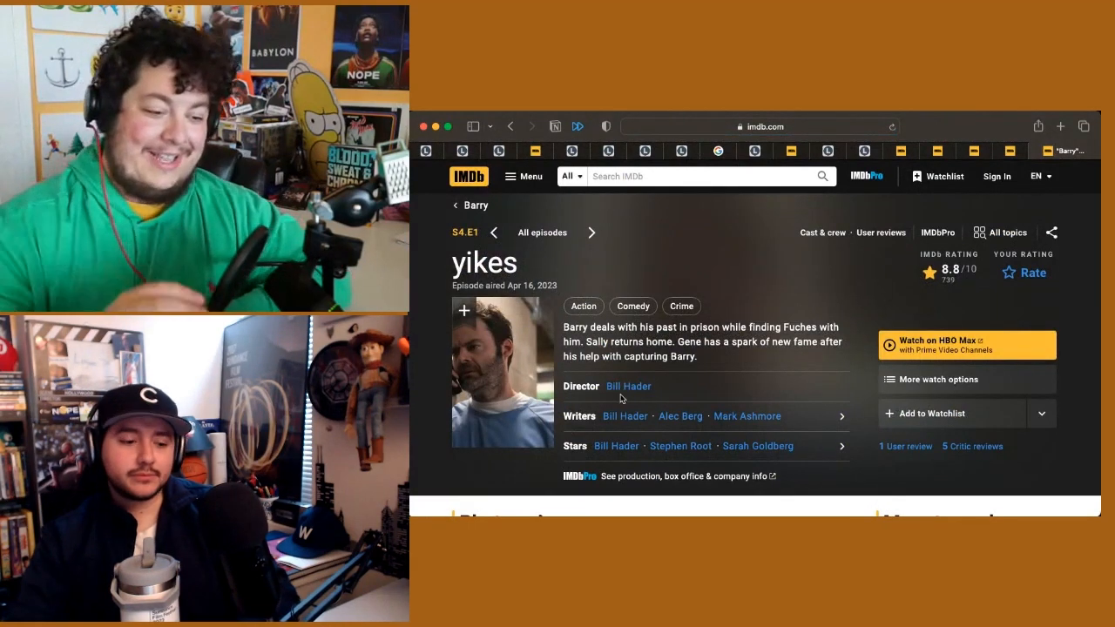
pyautogui.scroll(-3)
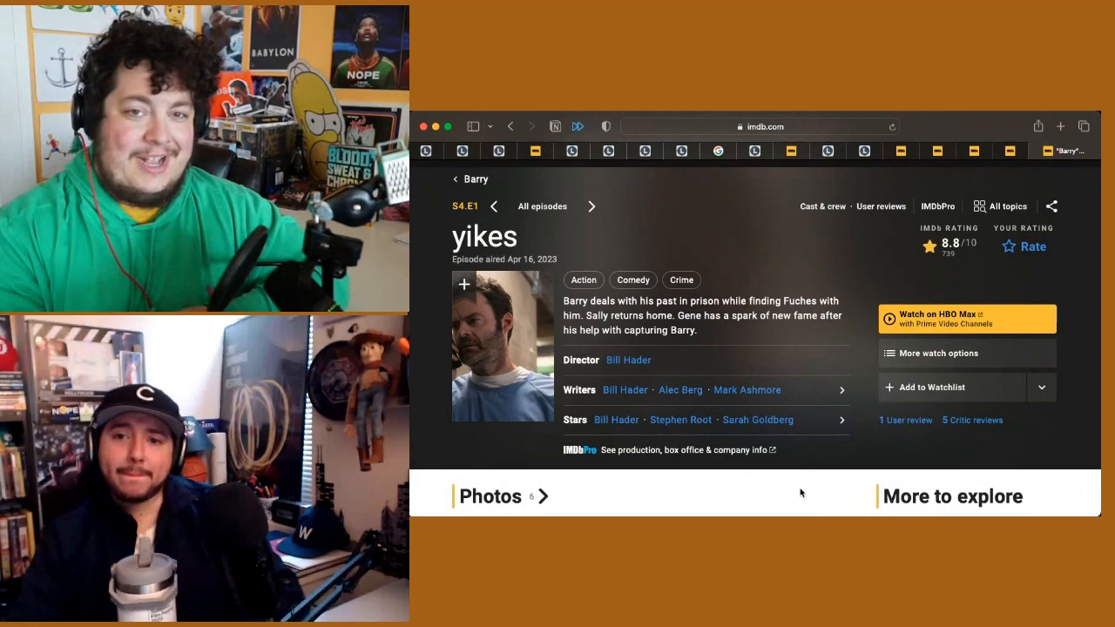
pyautogui.scroll(-3)
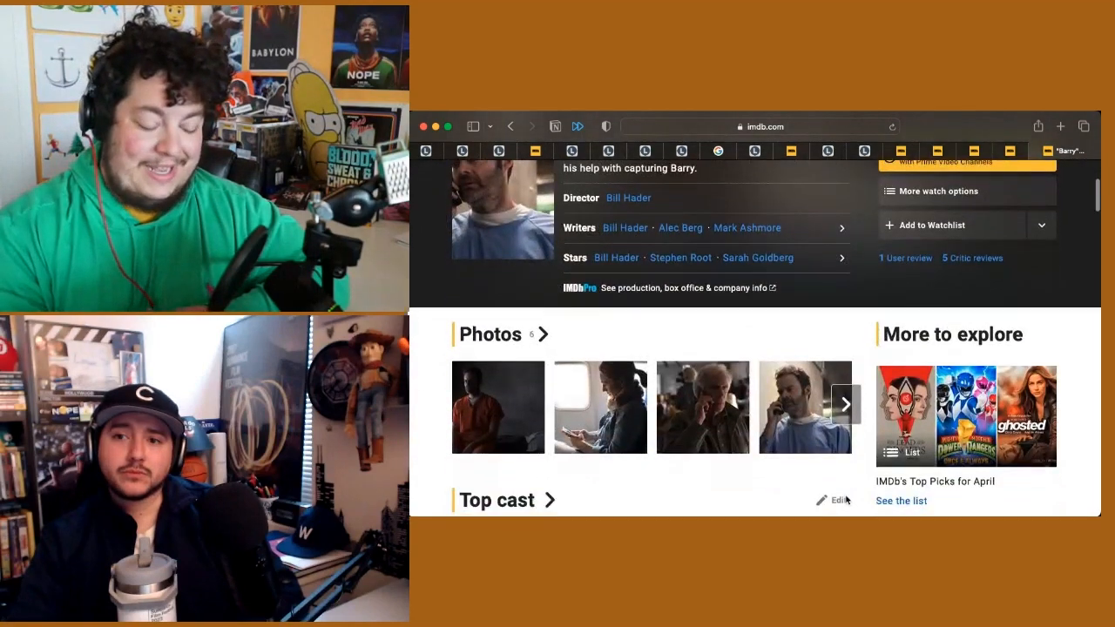
pyautogui.scroll(-3)
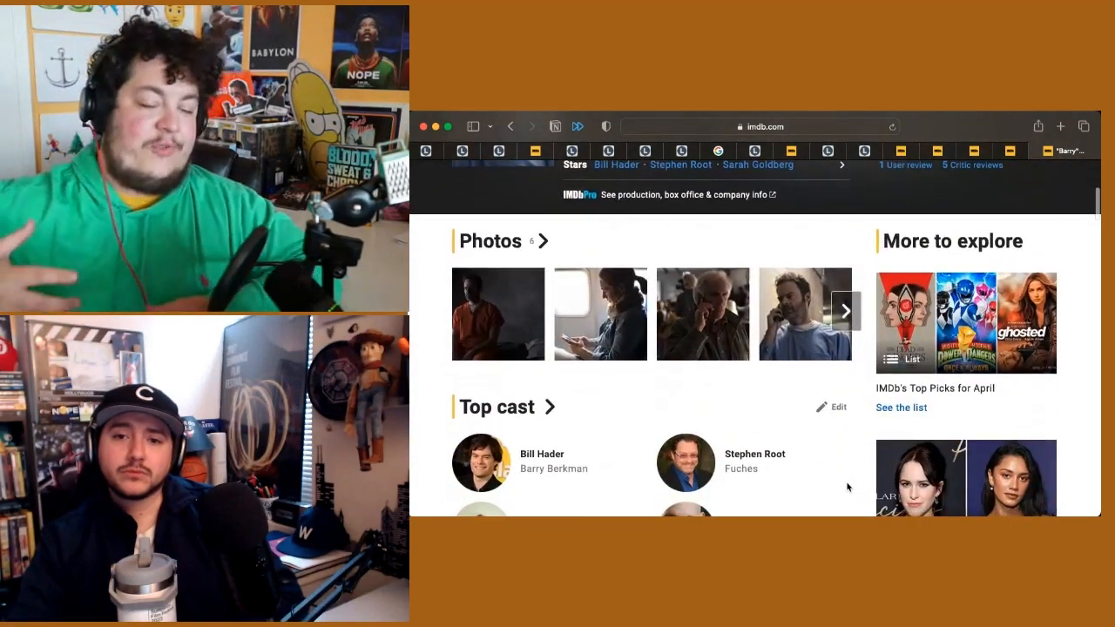
pyautogui.scroll(-3)
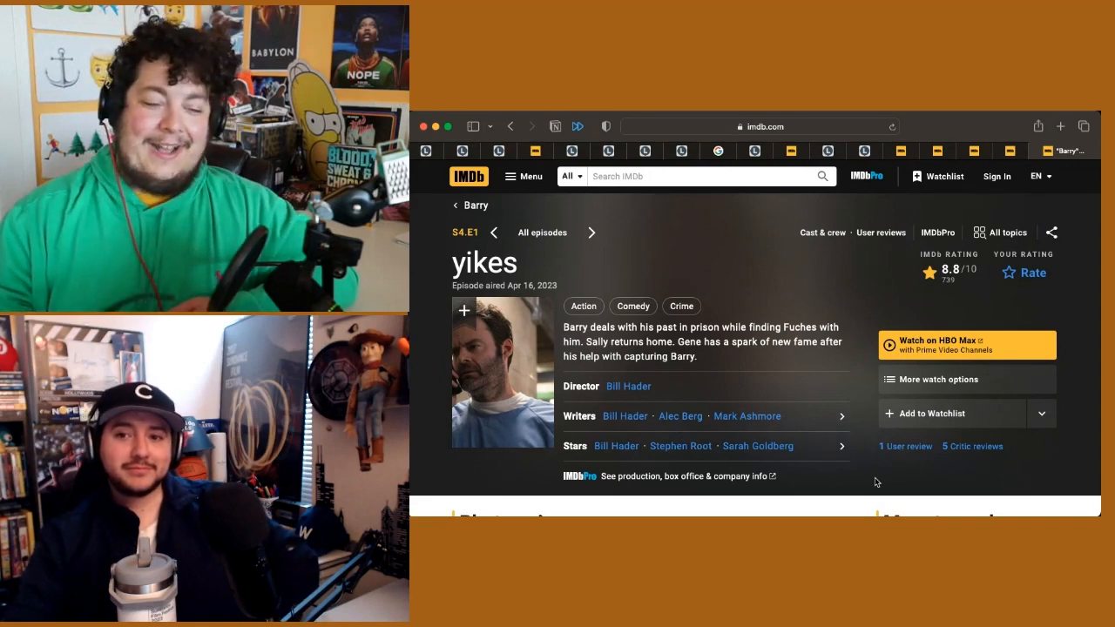
# Step: Scroll to the Top cast section listing Bill Hader, Stephen Root, Sarah Goldberg and Henry Winkler
pyautogui.scroll(-3)
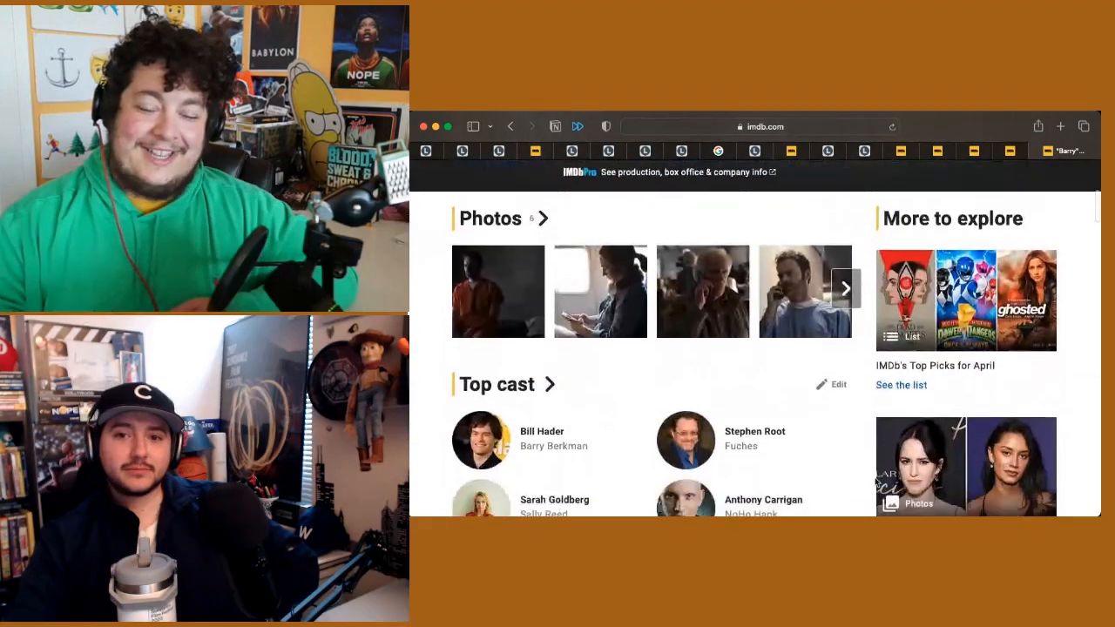
pyautogui.scroll(-3)
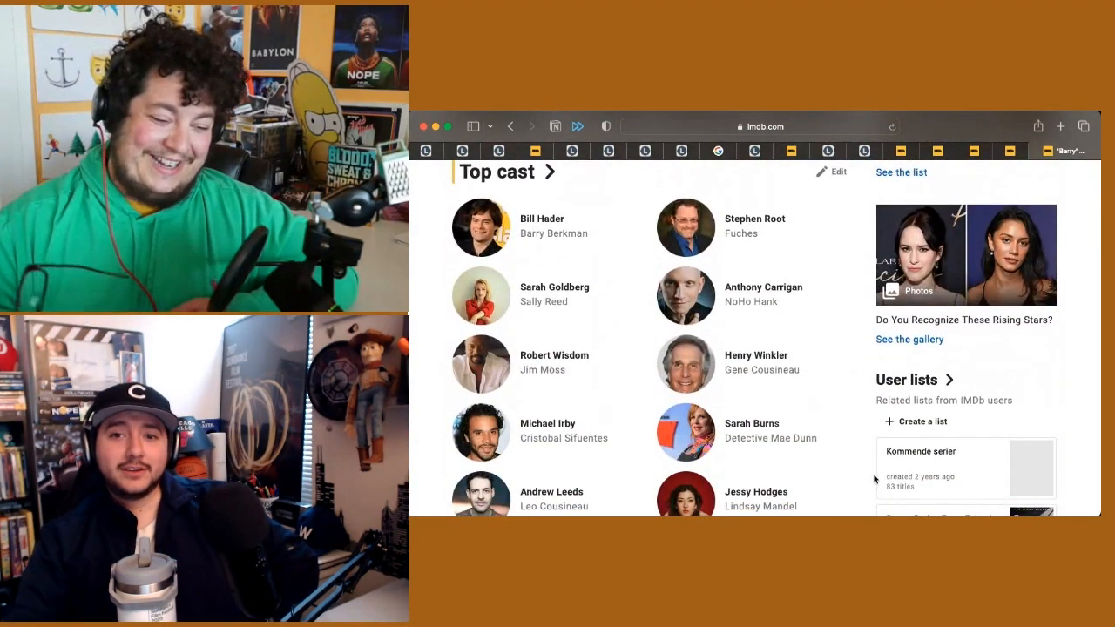
pyautogui.moveTo(862, 460)
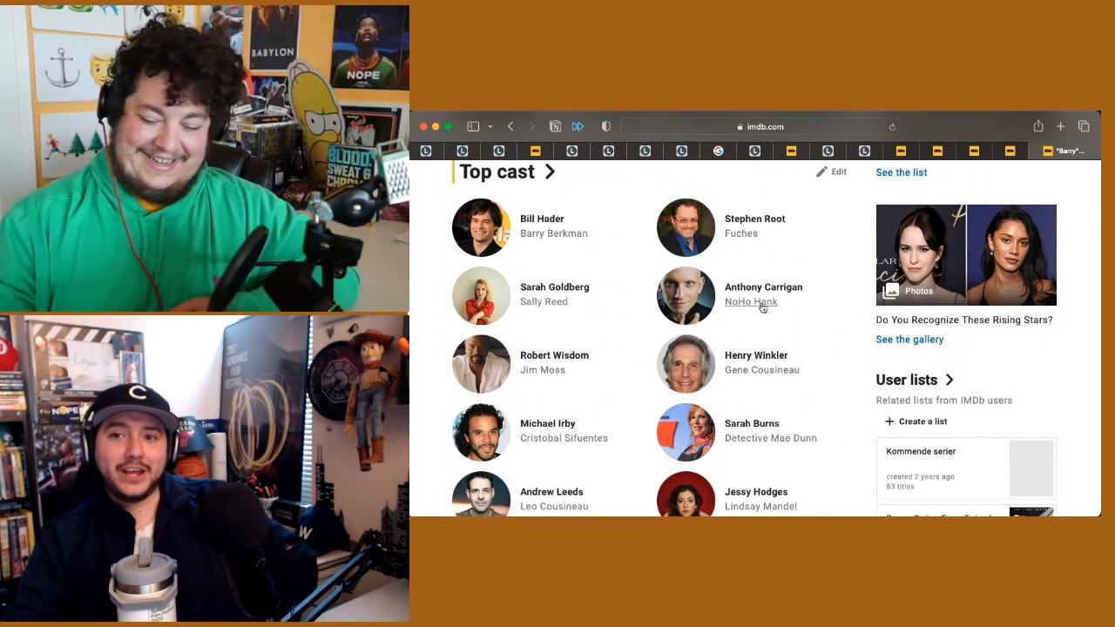
pyautogui.moveTo(809, 313)
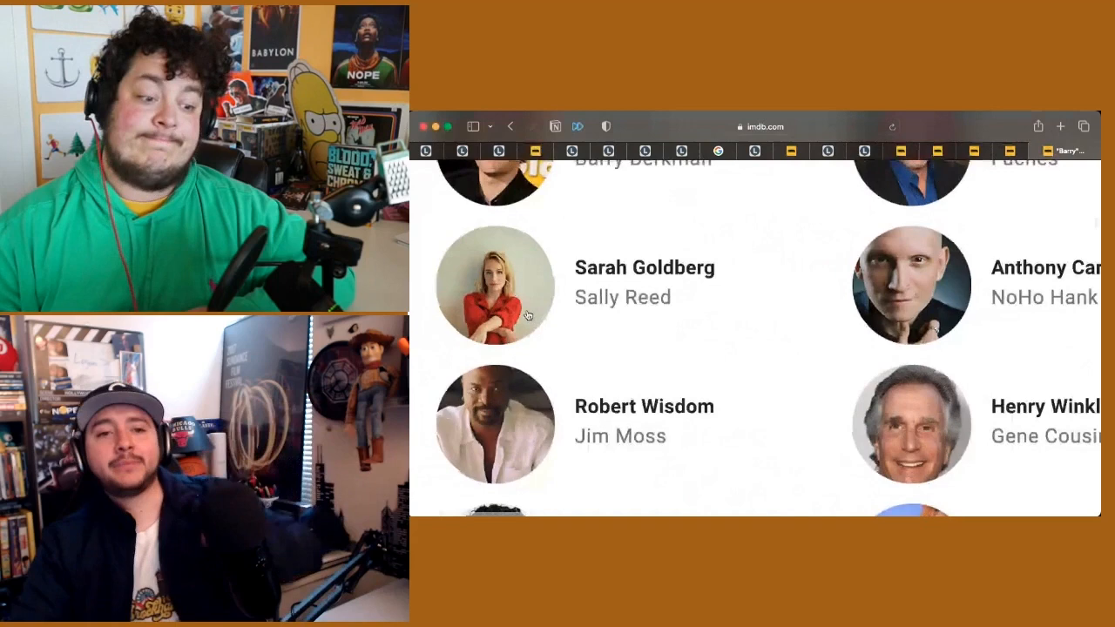
pyautogui.scroll(3)
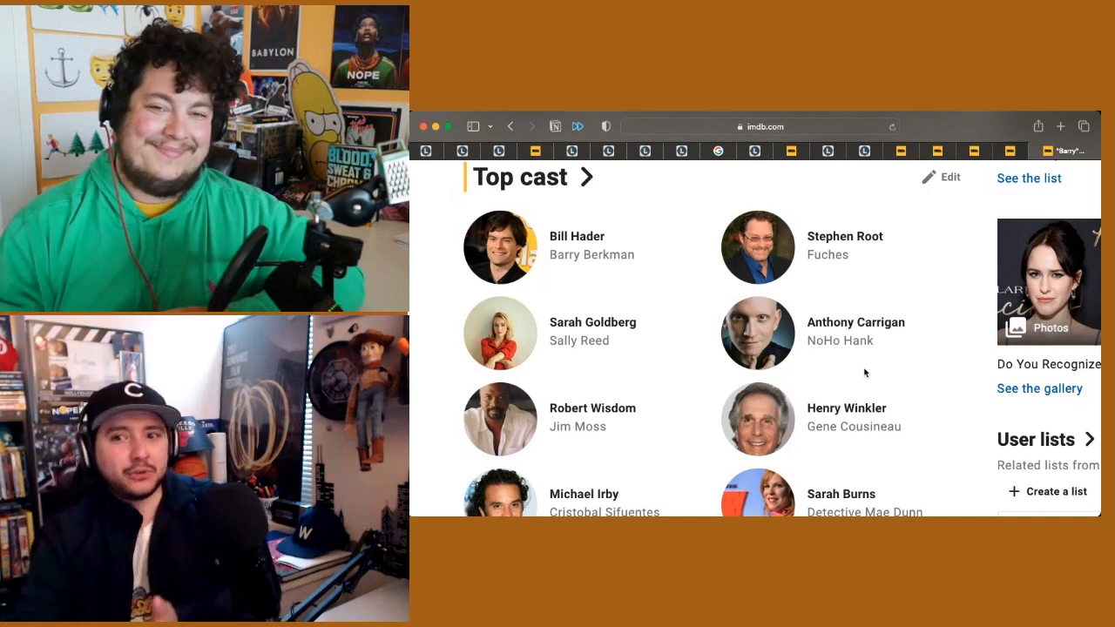
pyautogui.scroll(-3)
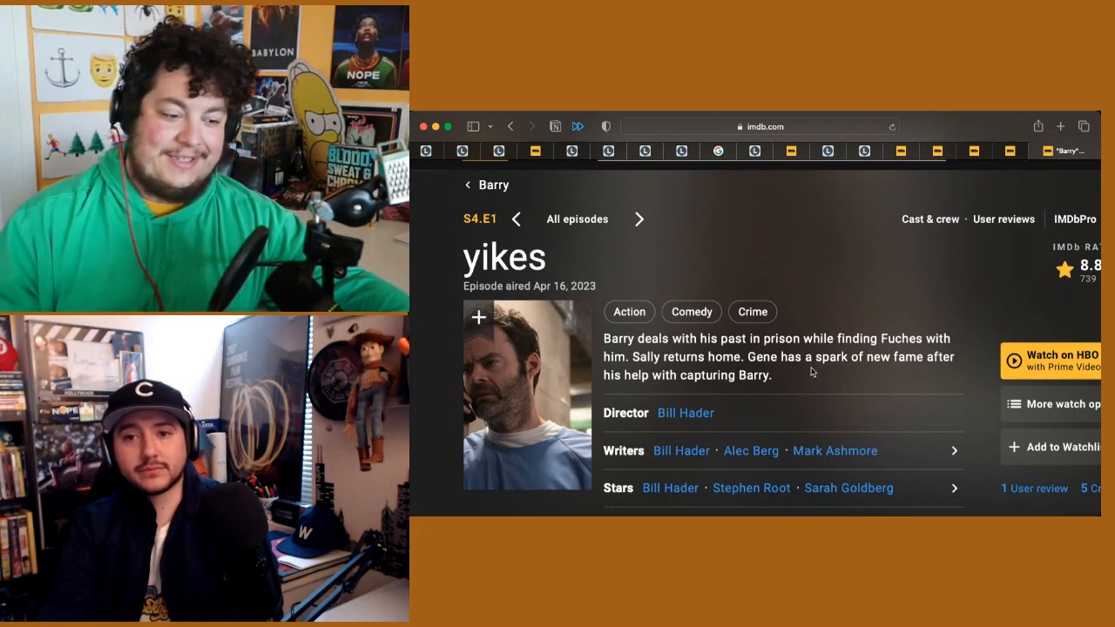
pyautogui.moveTo(803, 369)
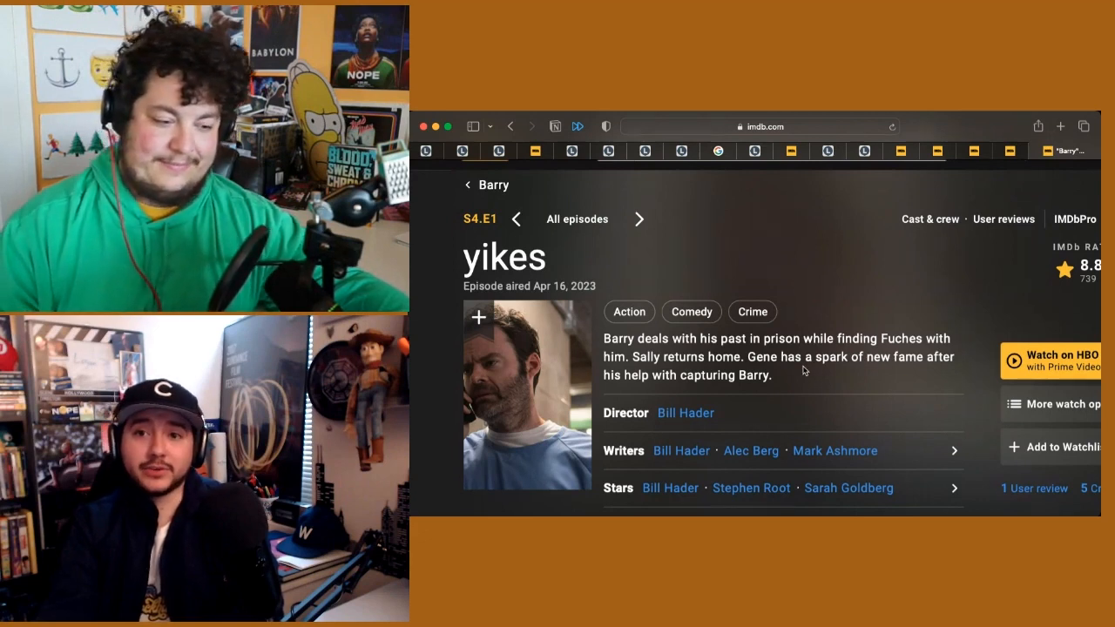